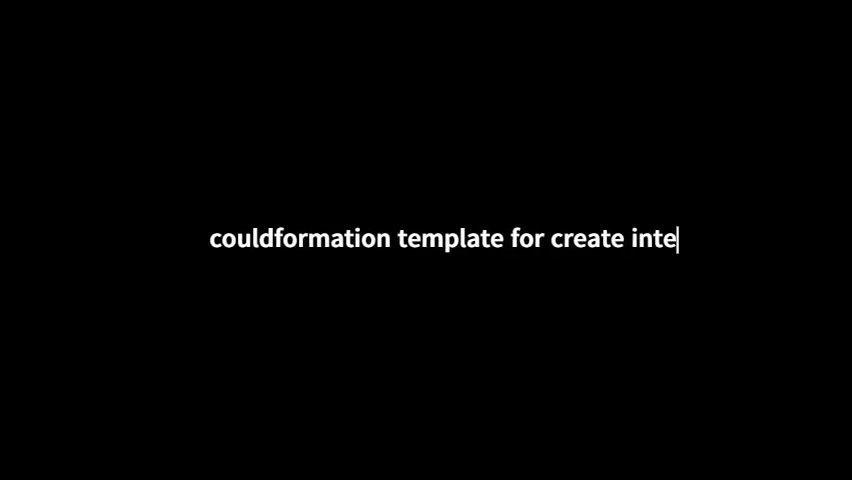
type("rnet gateway")
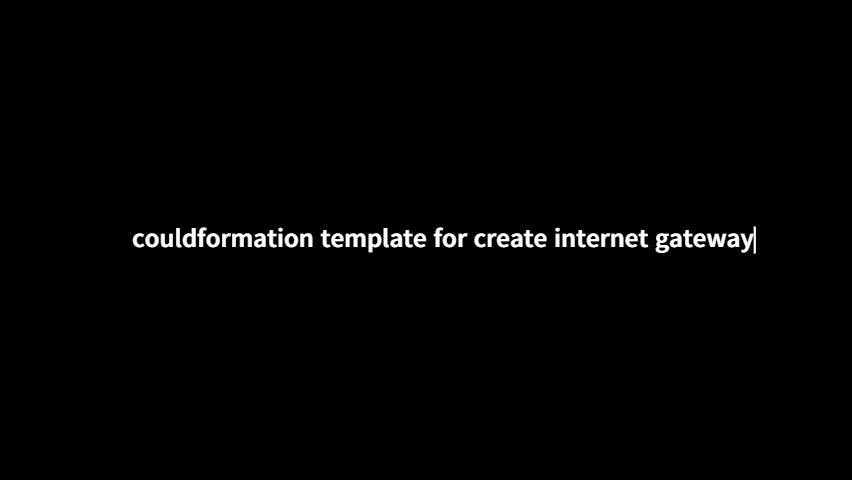
key("Backspace")
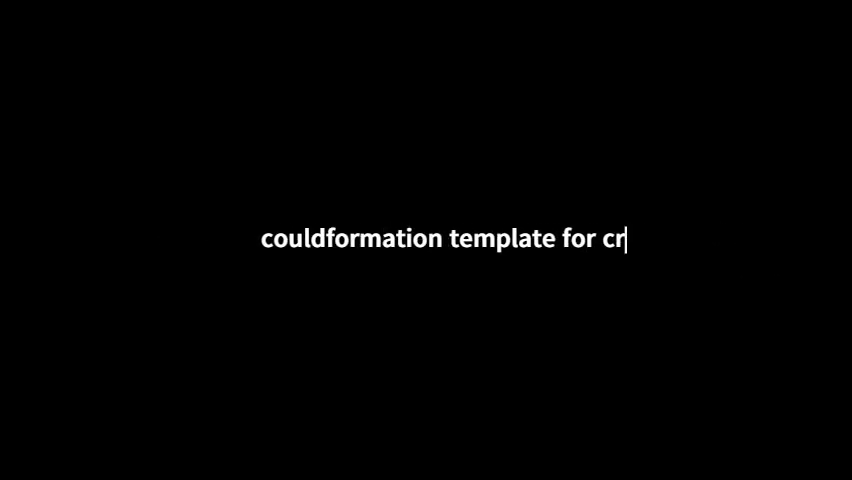